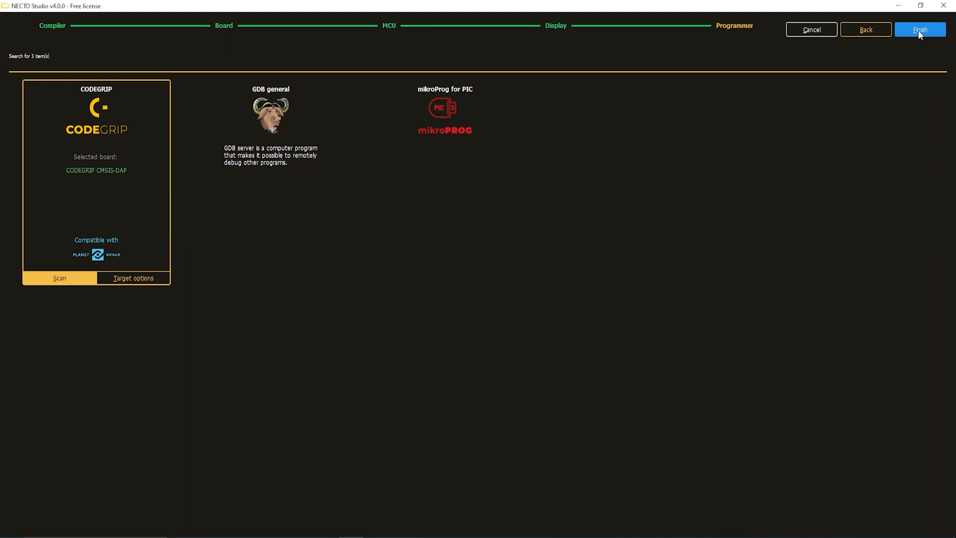
- Create the setup with Generic PIC Board, PIC18F47K42 and the CODEGRIP programmer
left_click(918, 29)
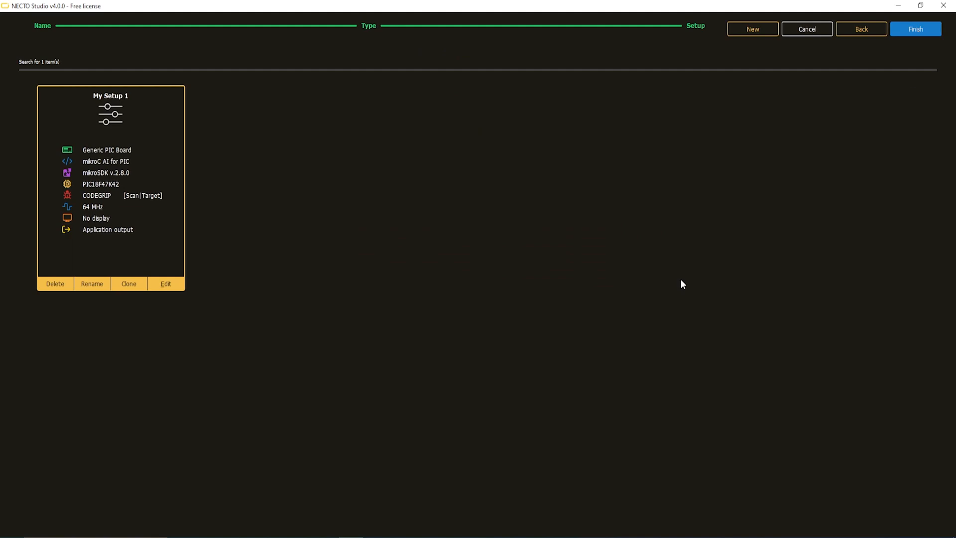
- Rename 'My Setup 1' to 'Hello_World'
left_click(92, 284)
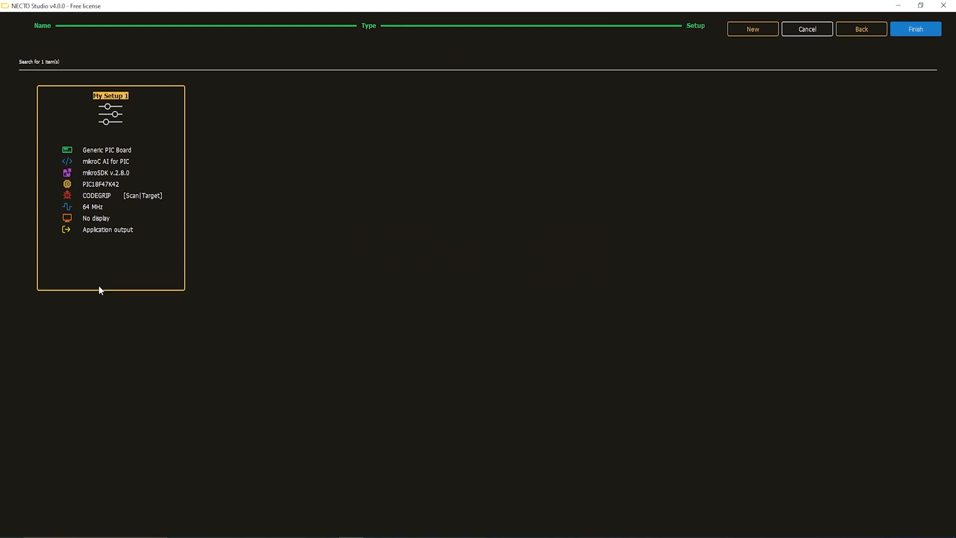
type("Hello_World")
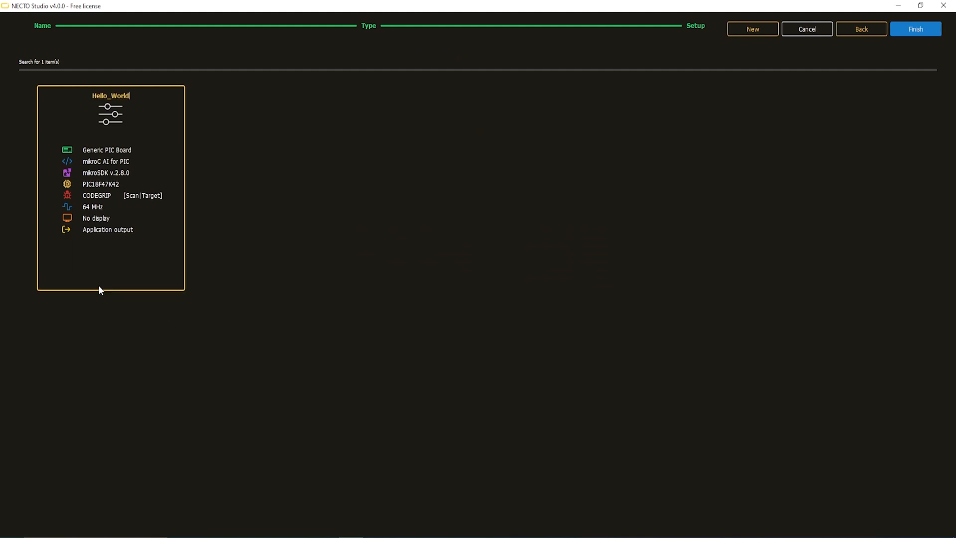